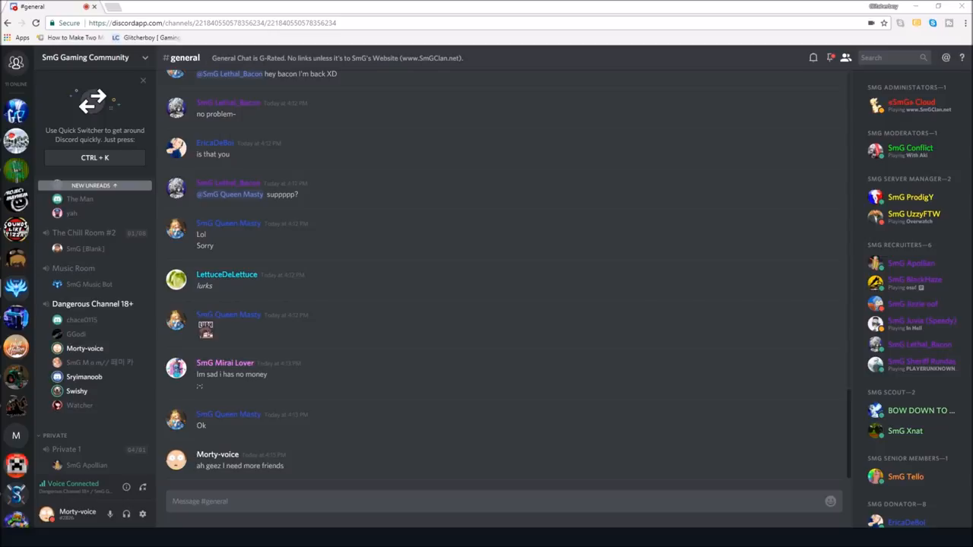
- Send the reply "ah ya getting schwifty" into the #general chat
scroll(down, 3)
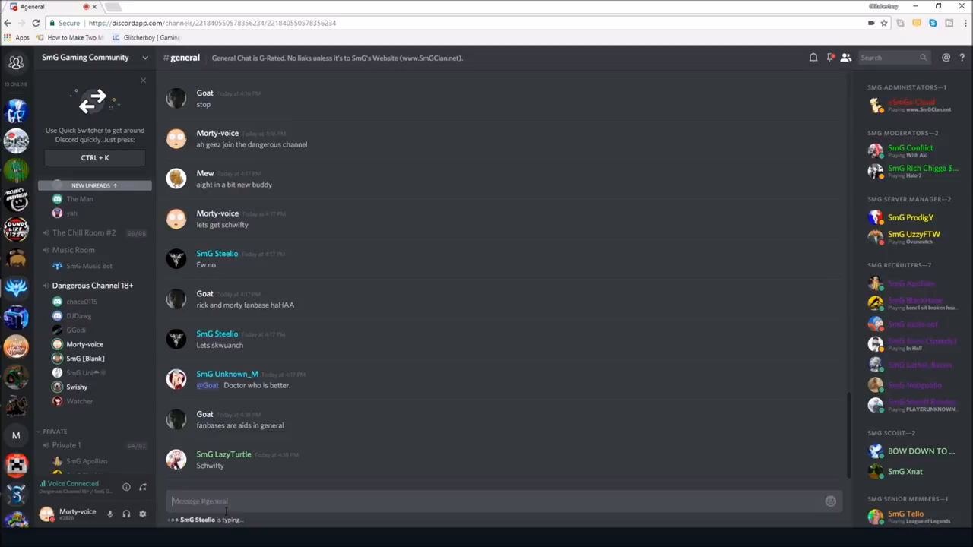
scroll(down, 3)
text(a)
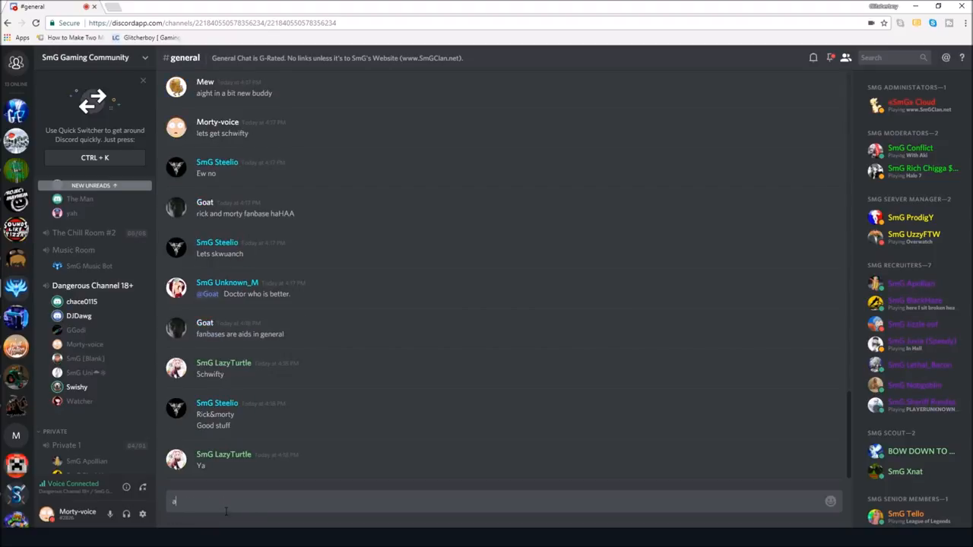
text(h ya)
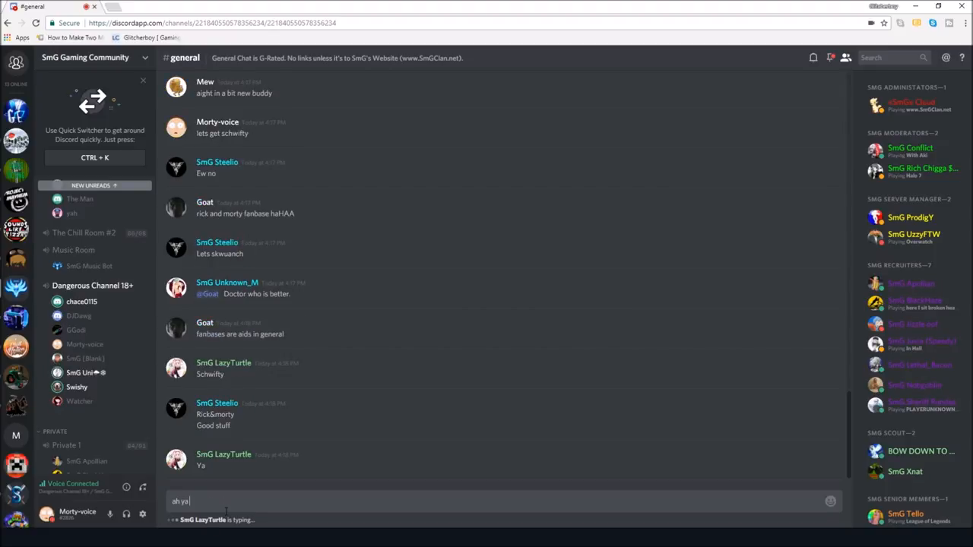
text(getting)
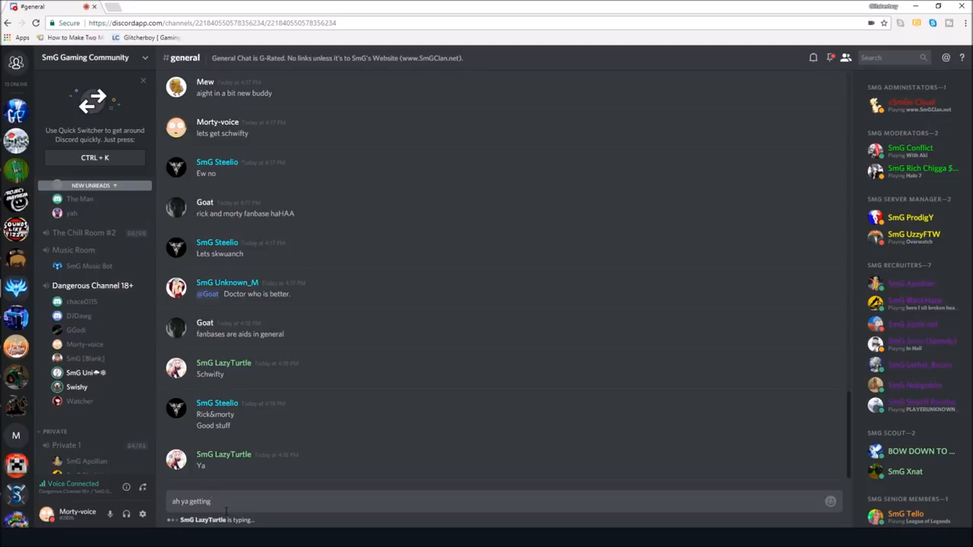
scroll(down, 3)
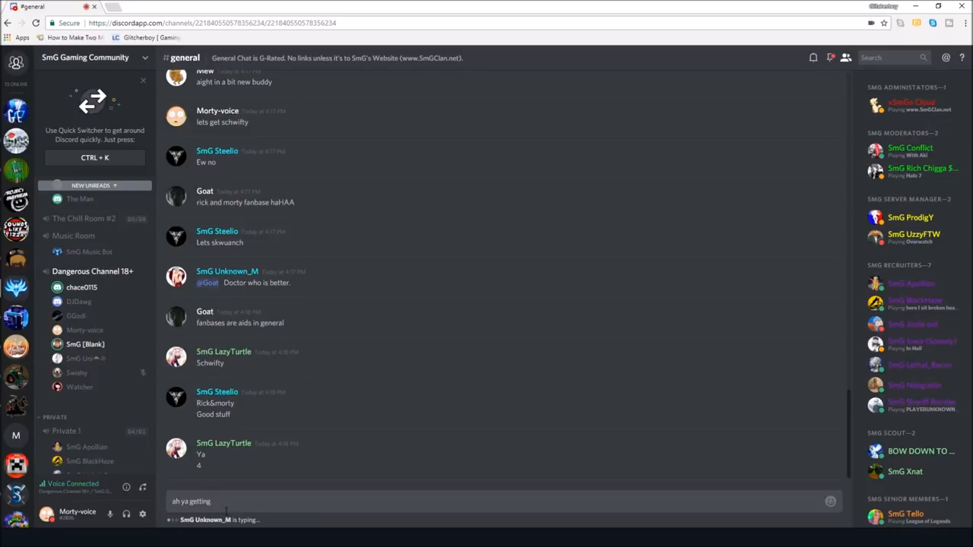
text(schwifty)
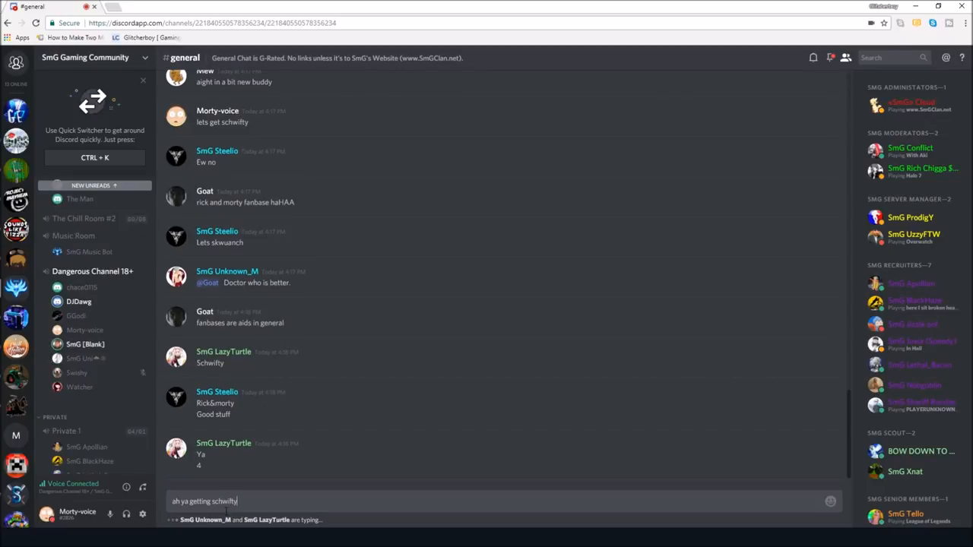
key(Return)
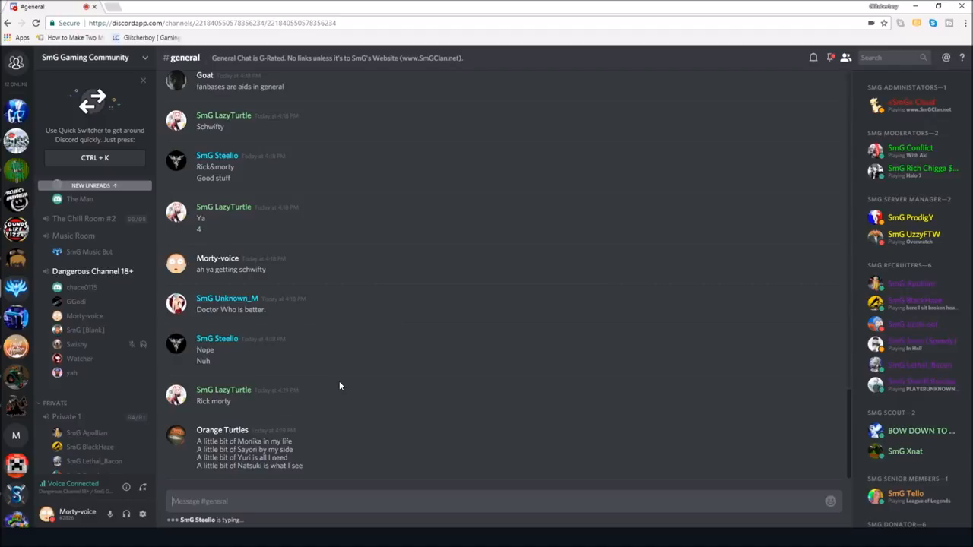
scroll(down, 3)
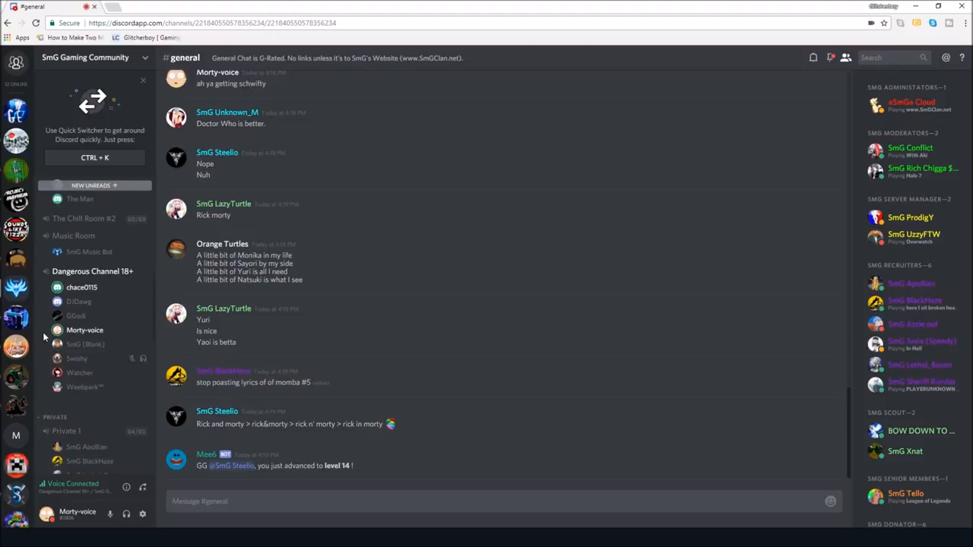
scroll(down, 3)
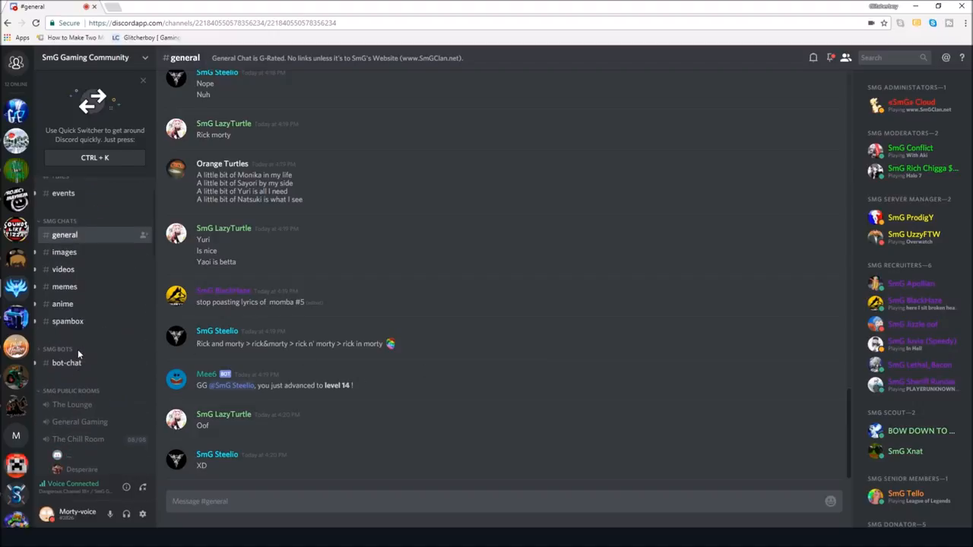
scroll(up, 3)
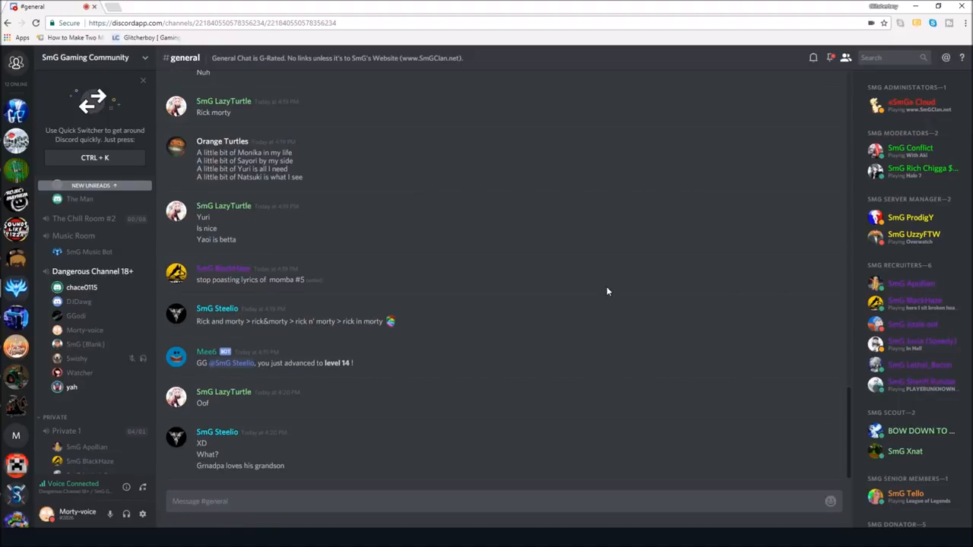
scroll(down, 3)
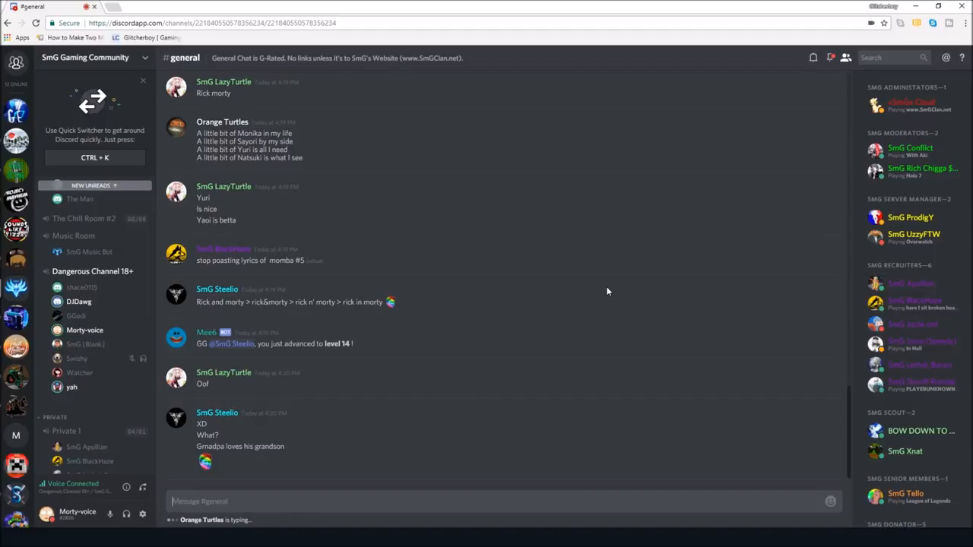
scroll(down, 3)
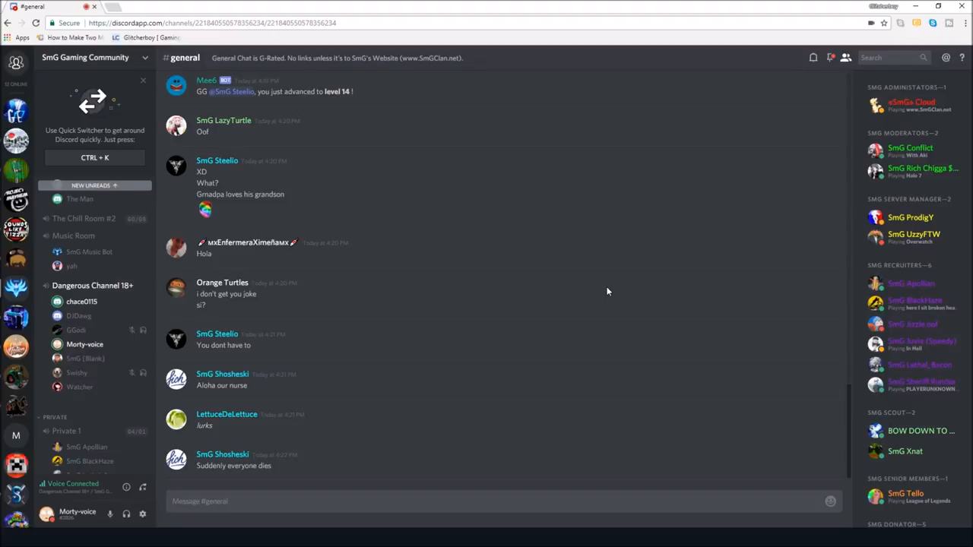
scroll(down, 3)
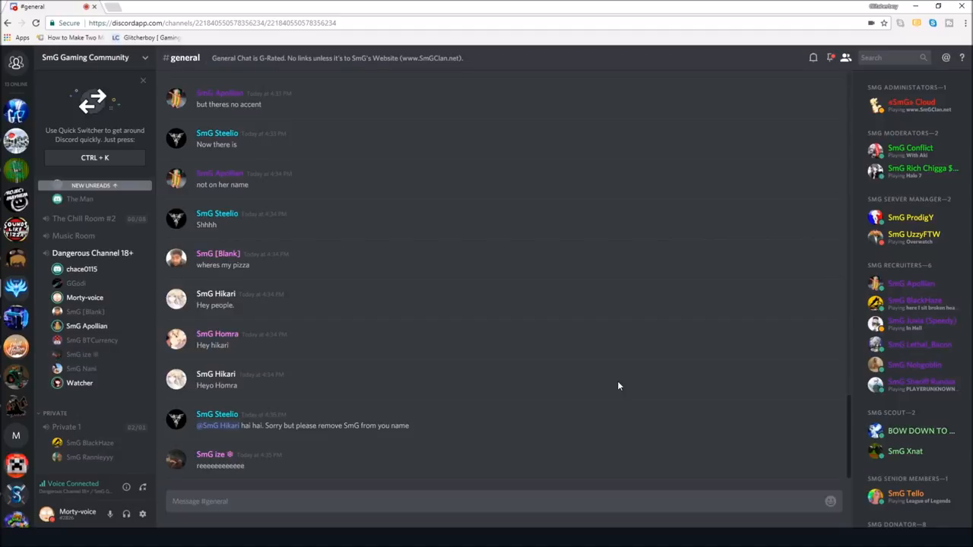
scroll(down, 3)
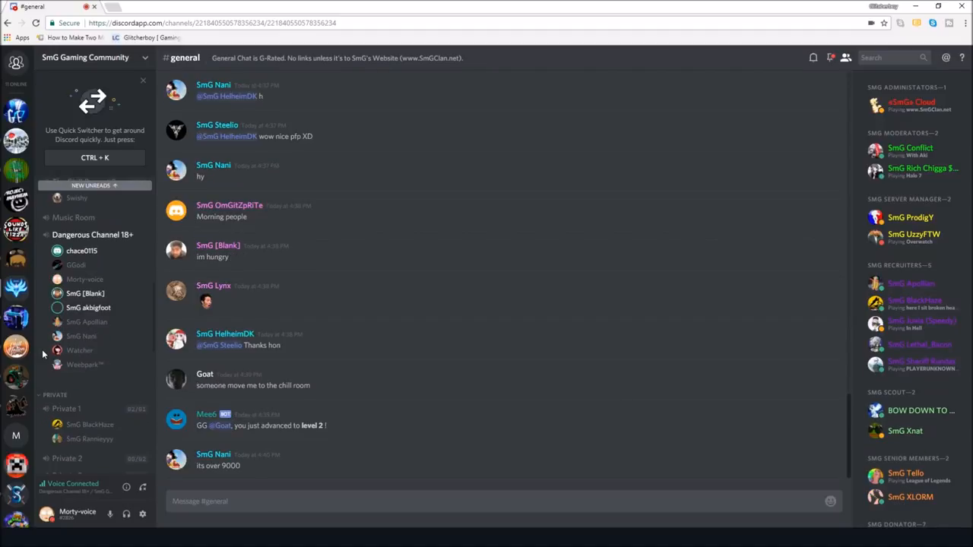